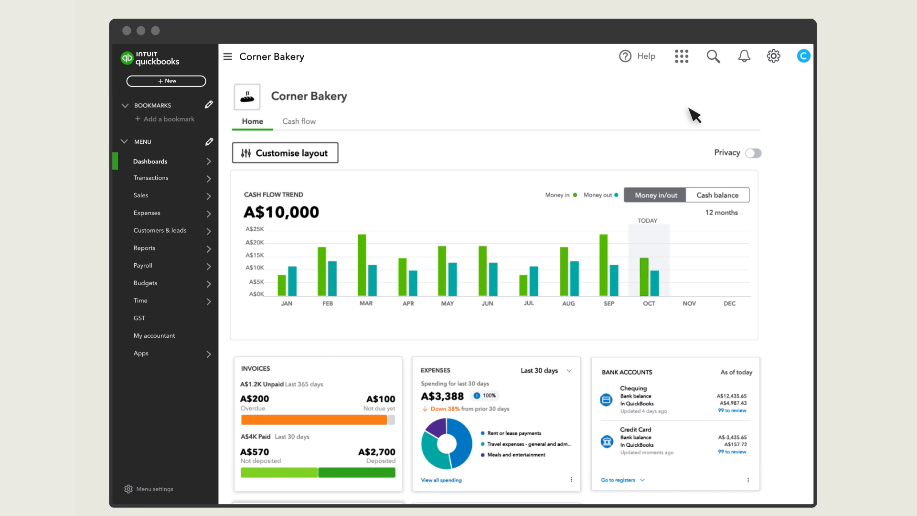
mouse_move(867, 45)
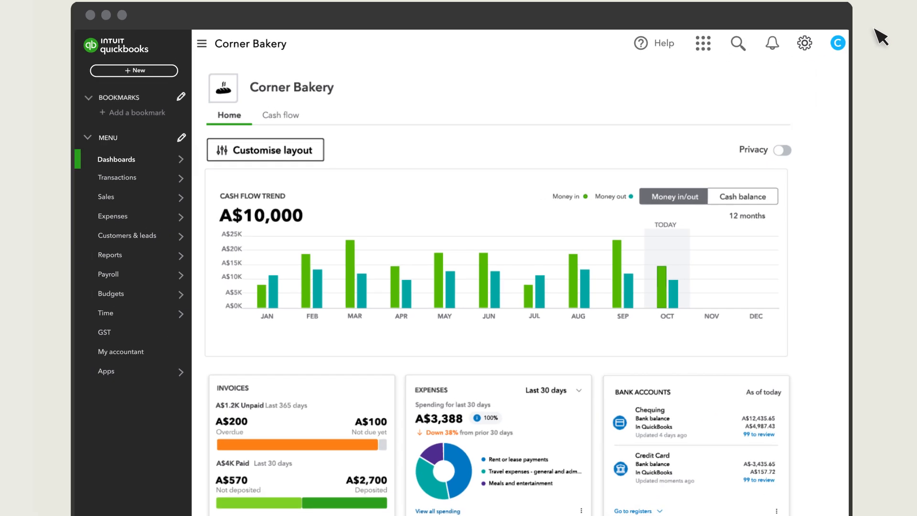
Step: Go to Reconcile from the gear menu; Chequing shows a beginning balance off by A$1,013.16
click(803, 42)
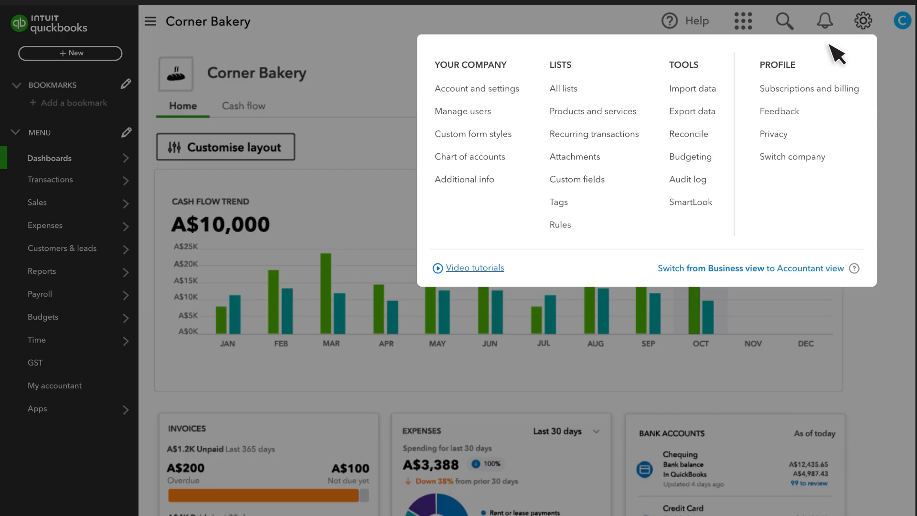
click(689, 133)
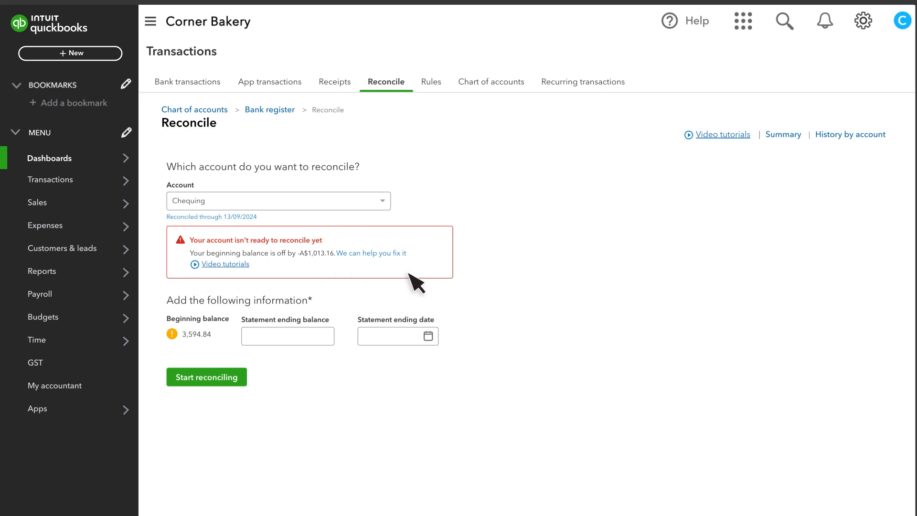
click(372, 252)
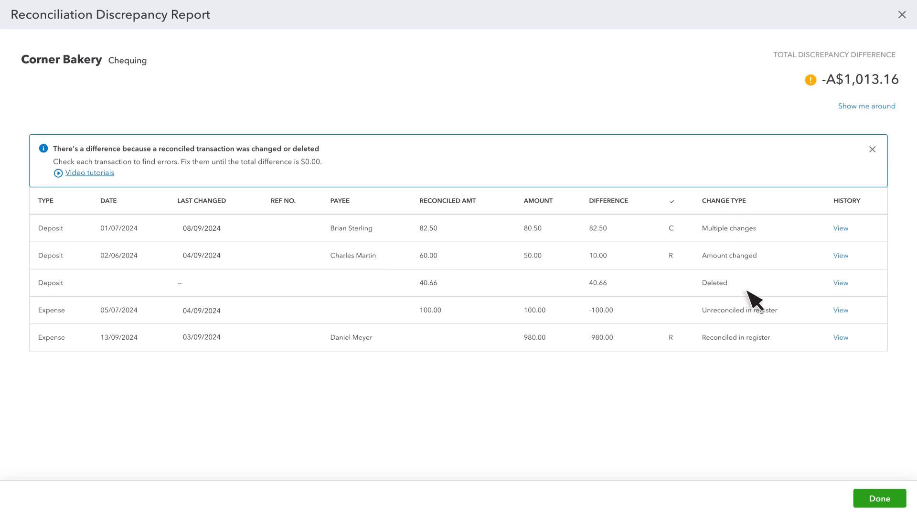
mouse_move(756, 359)
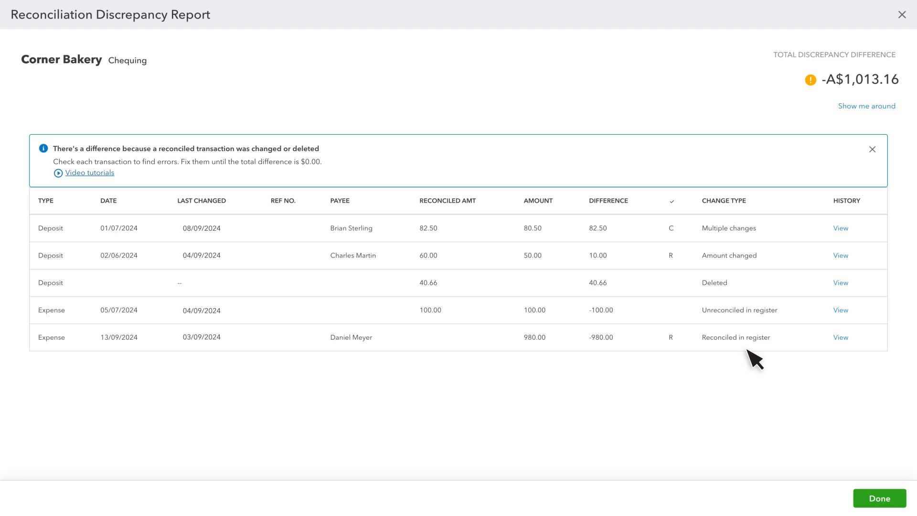
mouse_move(754, 284)
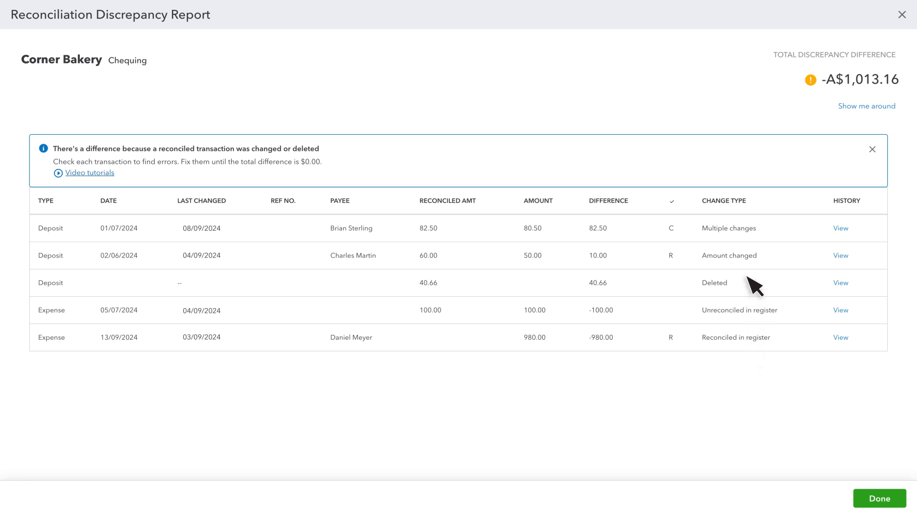
mouse_move(755, 275)
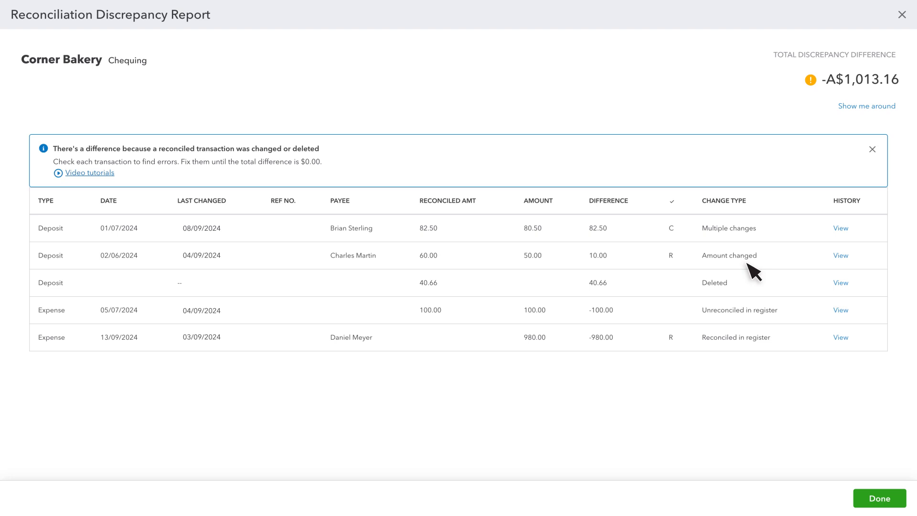
click(841, 255)
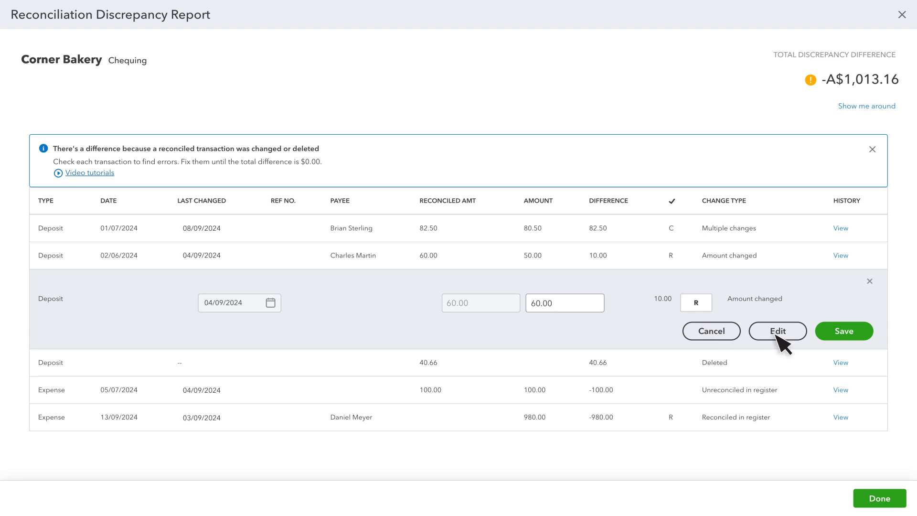
click(843, 331)
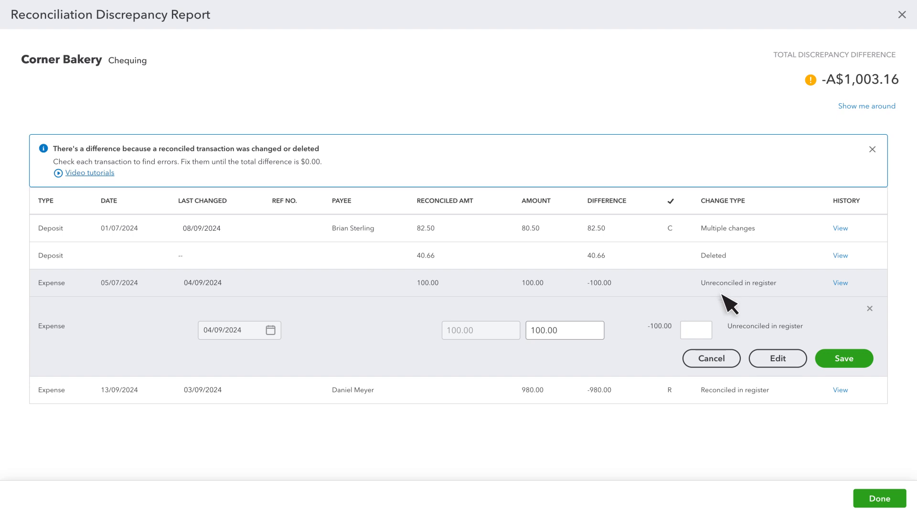
Step: Set the 05/07/2024 100.00 expense's status to R and save it
click(695, 329)
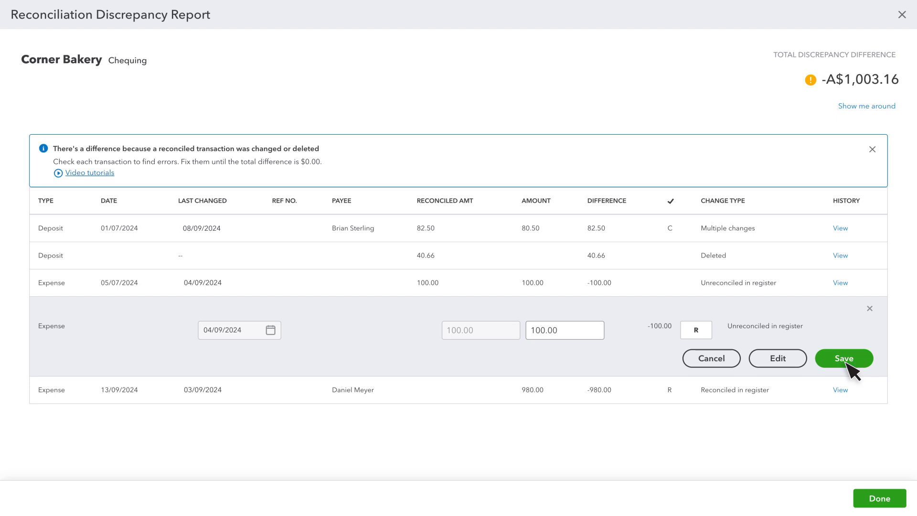
click(842, 358)
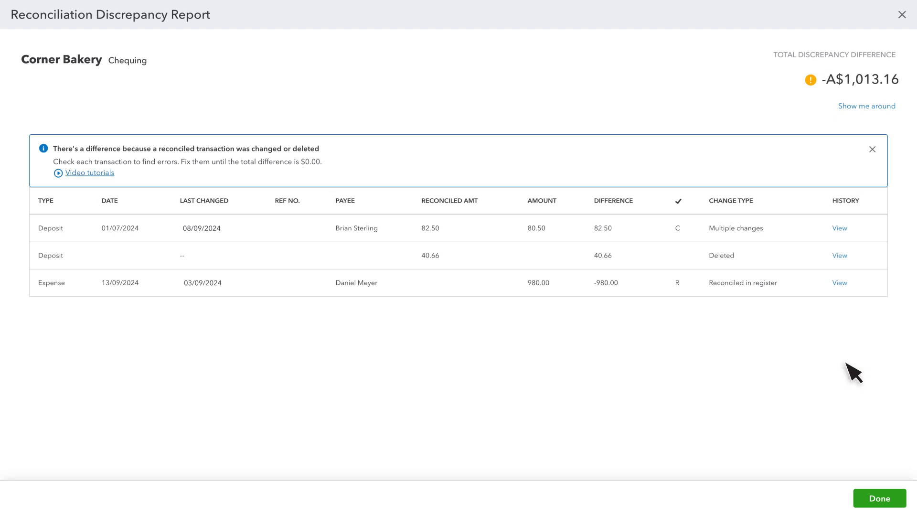
mouse_move(747, 301)
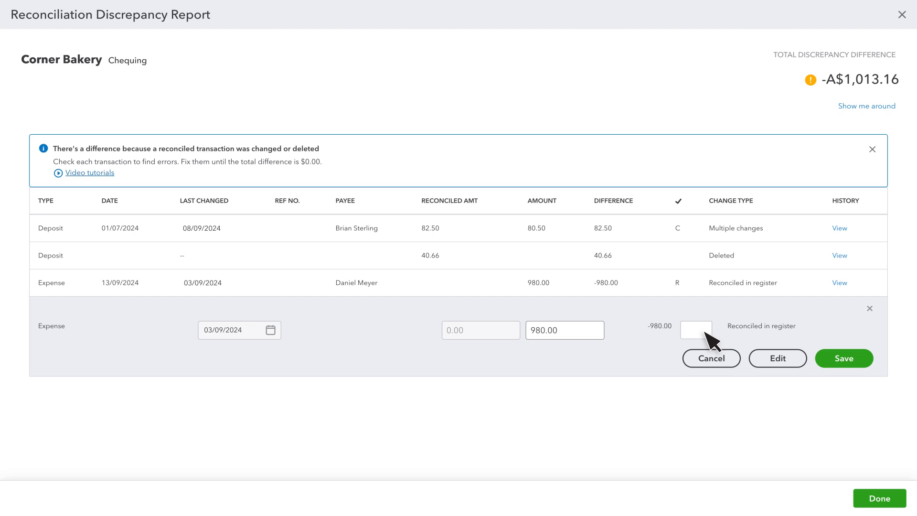
mouse_move(777, 358)
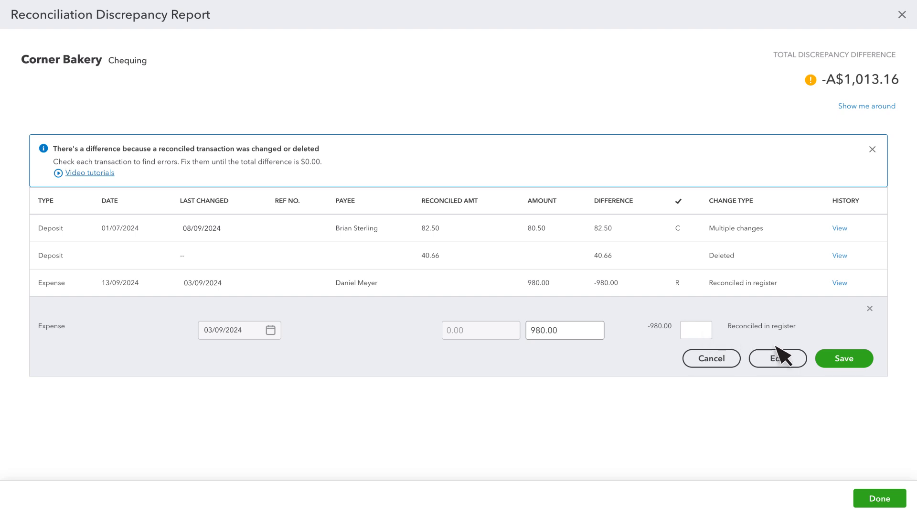
click(842, 358)
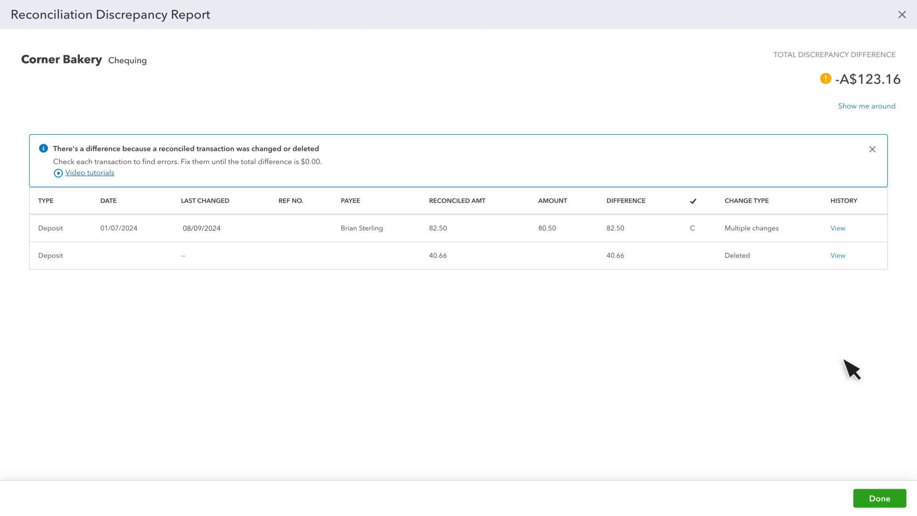
mouse_move(744, 270)
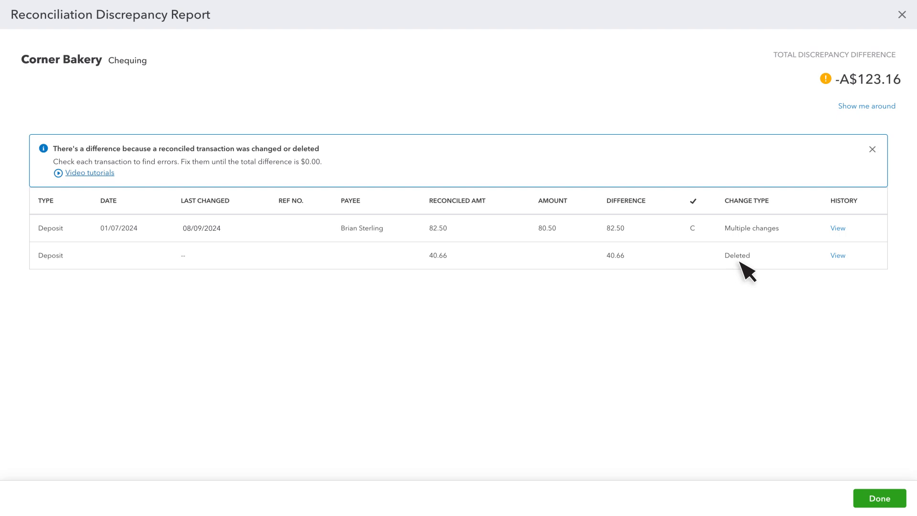
click(837, 256)
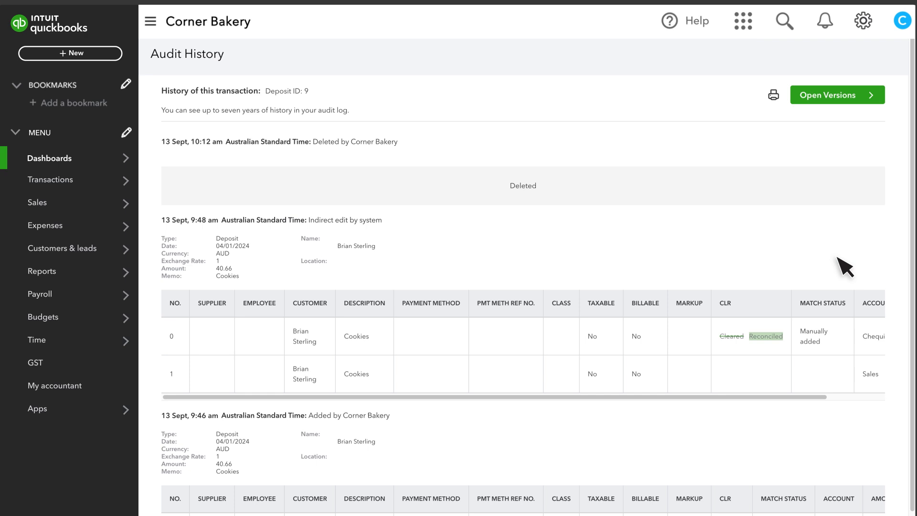
mouse_move(412, 267)
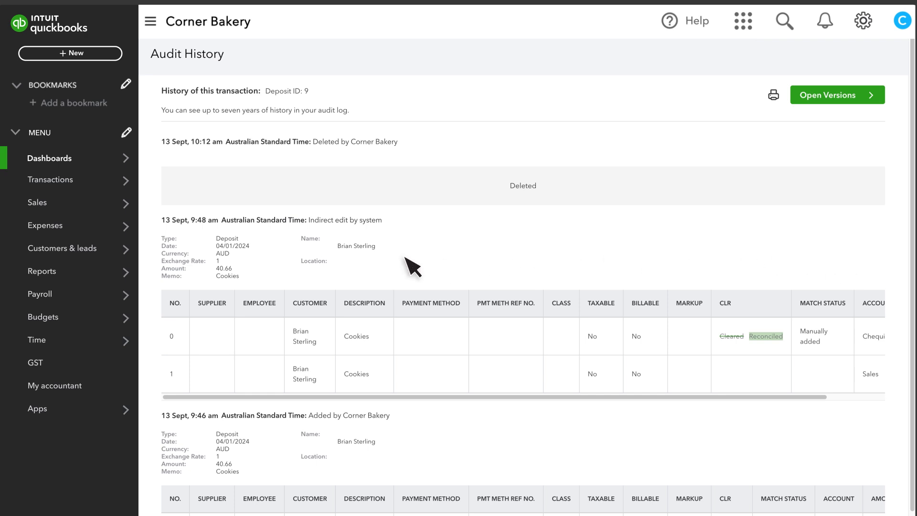
mouse_move(241, 267)
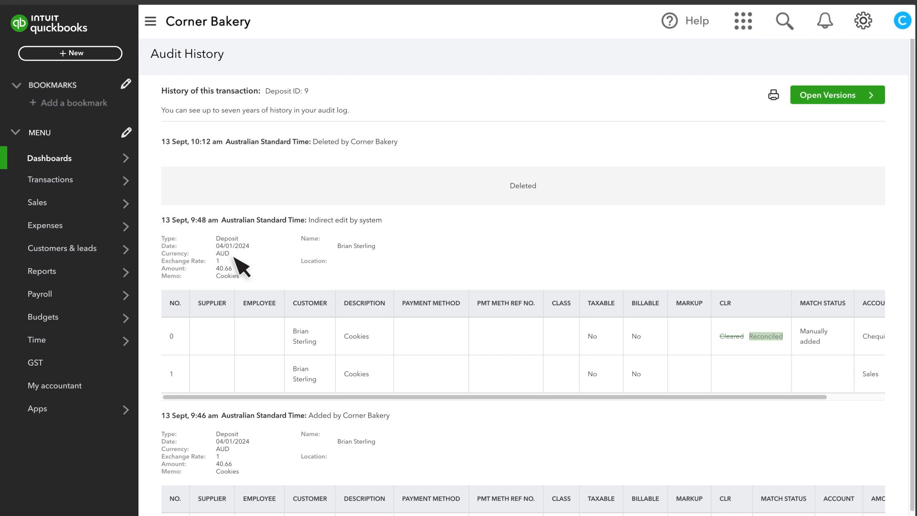
mouse_move(85, 64)
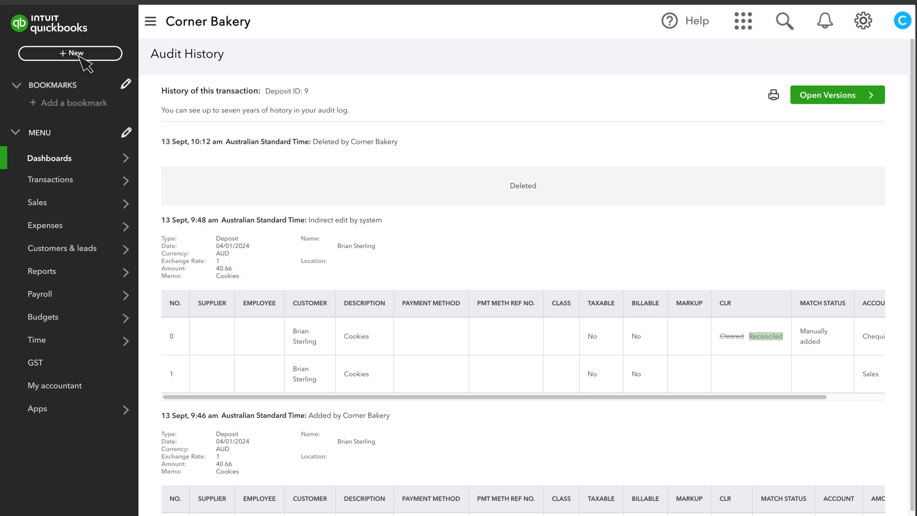
click(69, 54)
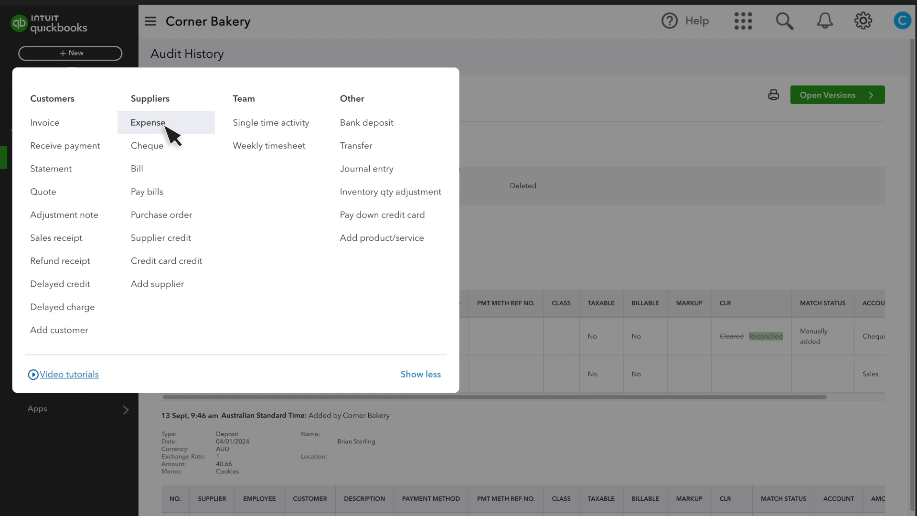
click(147, 122)
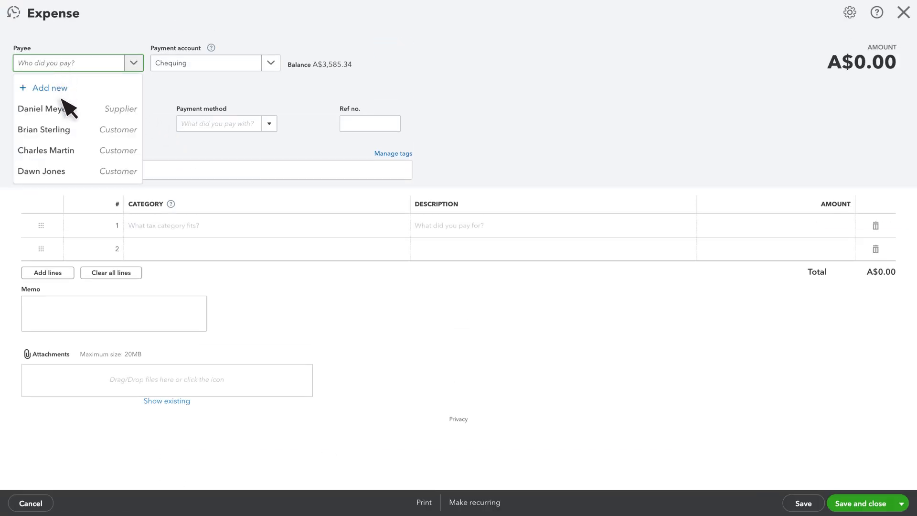
click(43, 129)
text(Sales)
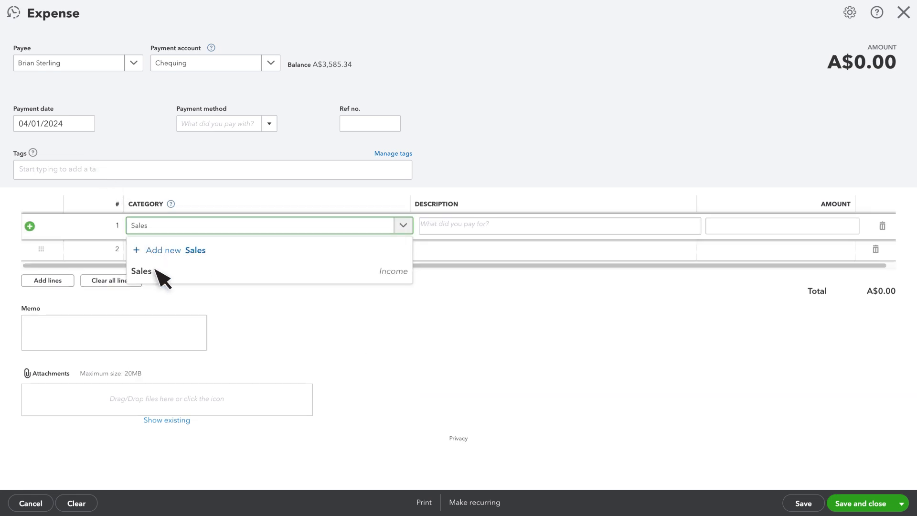
text(Cookies)
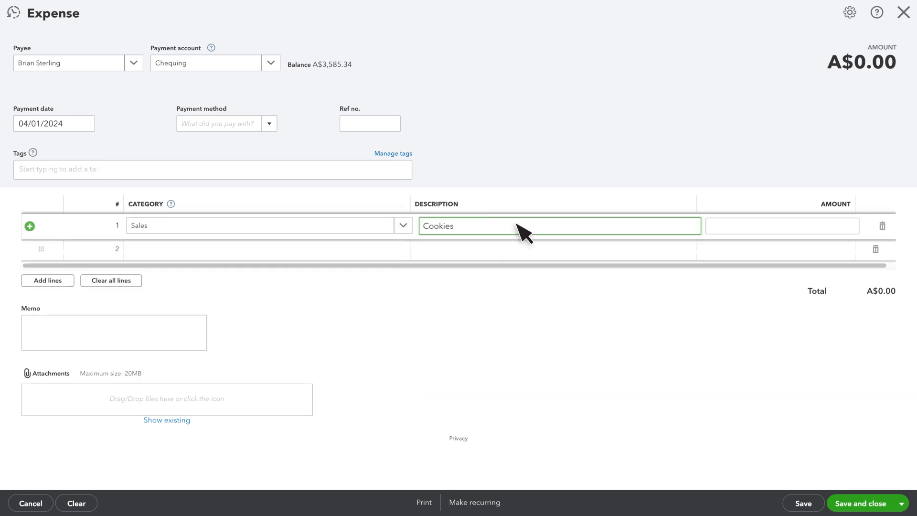
text(40.66)
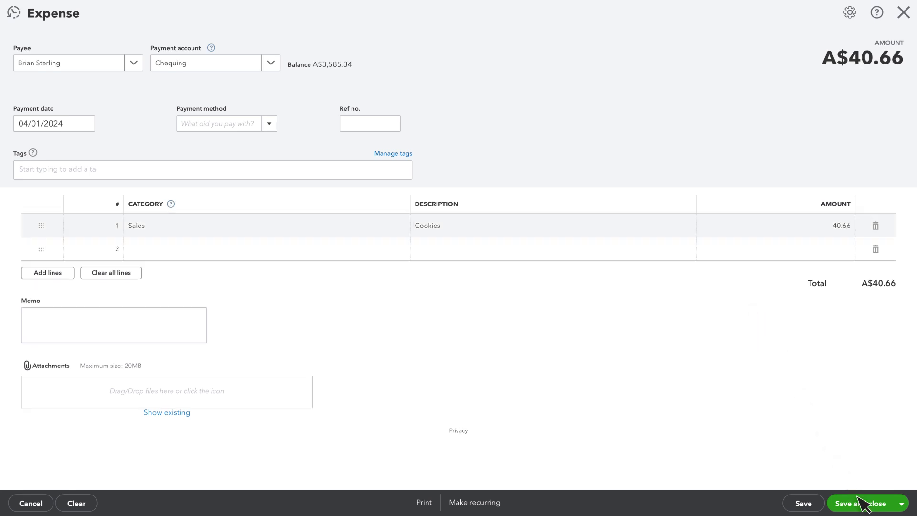
click(863, 503)
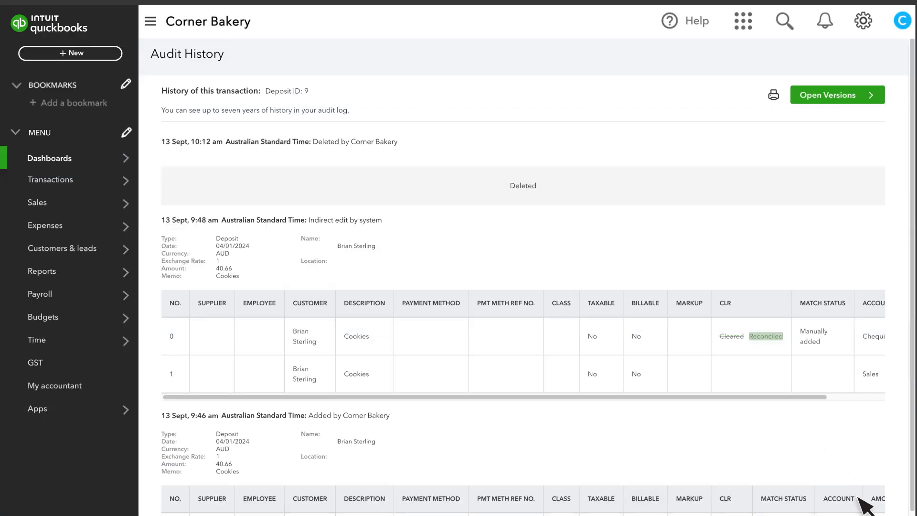
click(862, 21)
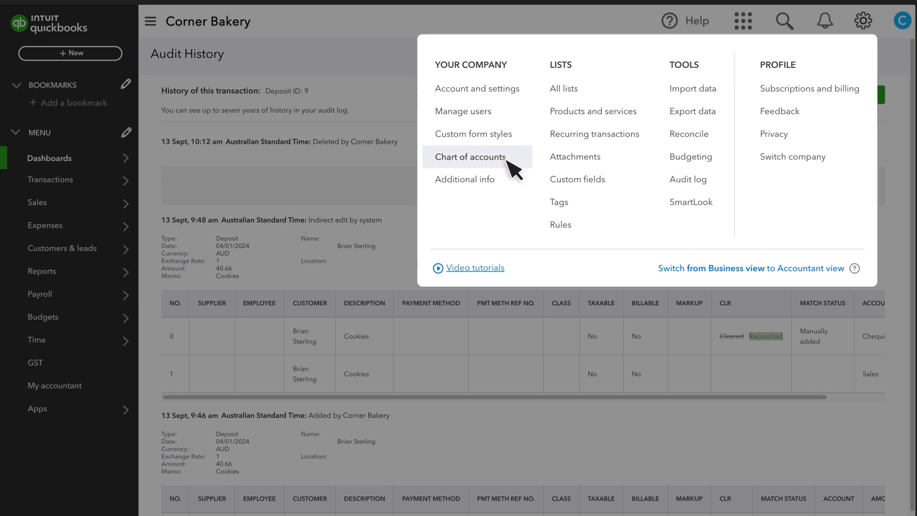
click(473, 155)
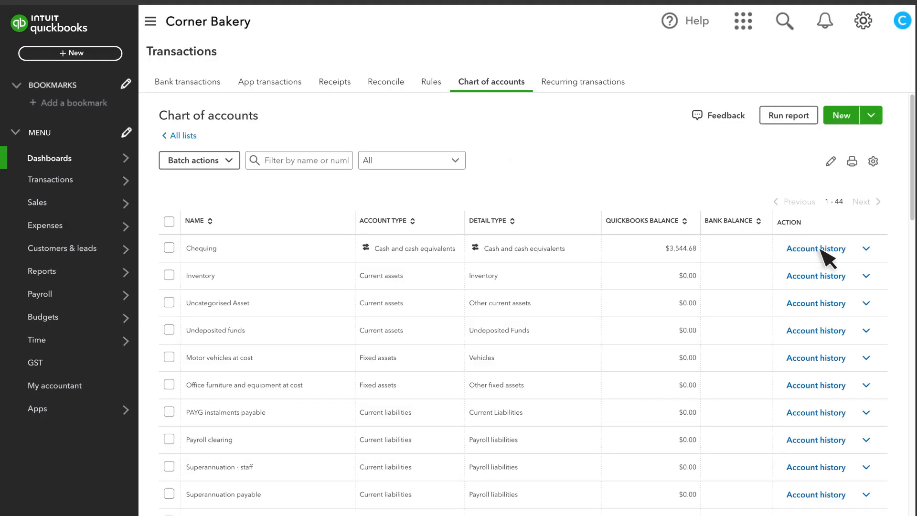
click(815, 248)
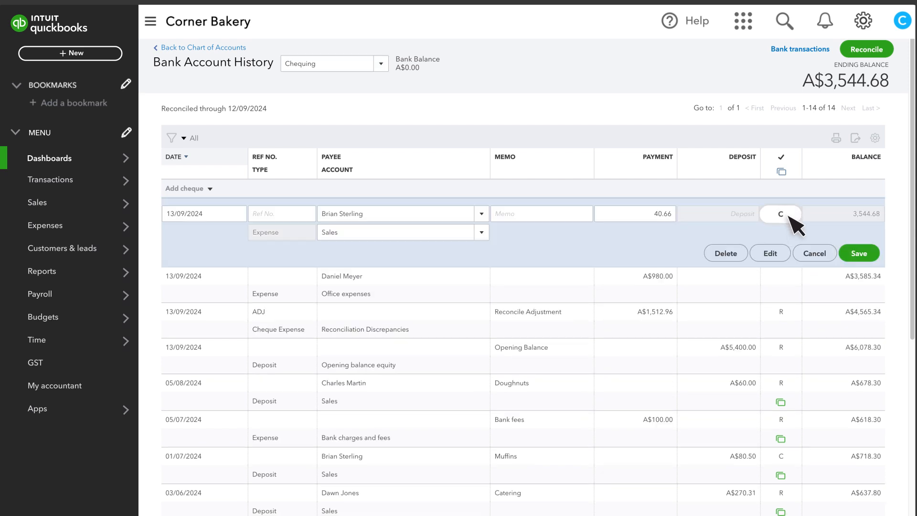
click(780, 213)
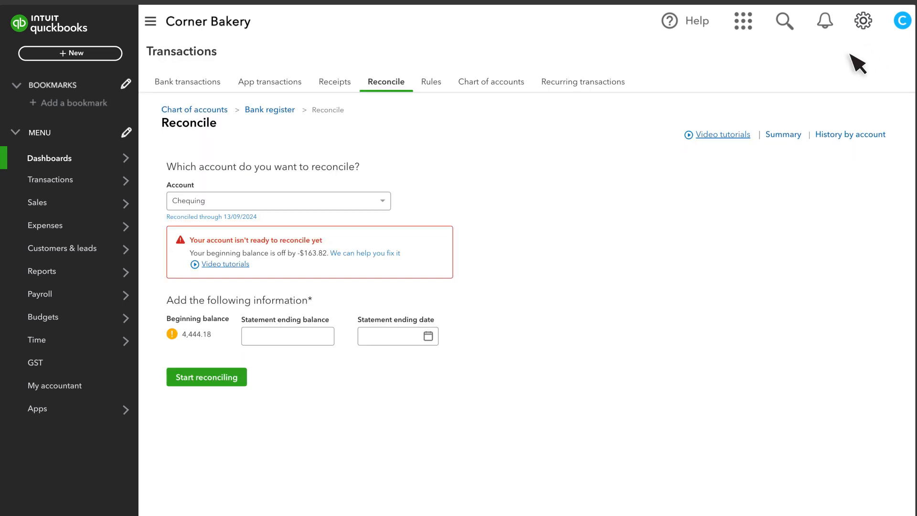
mouse_move(383, 259)
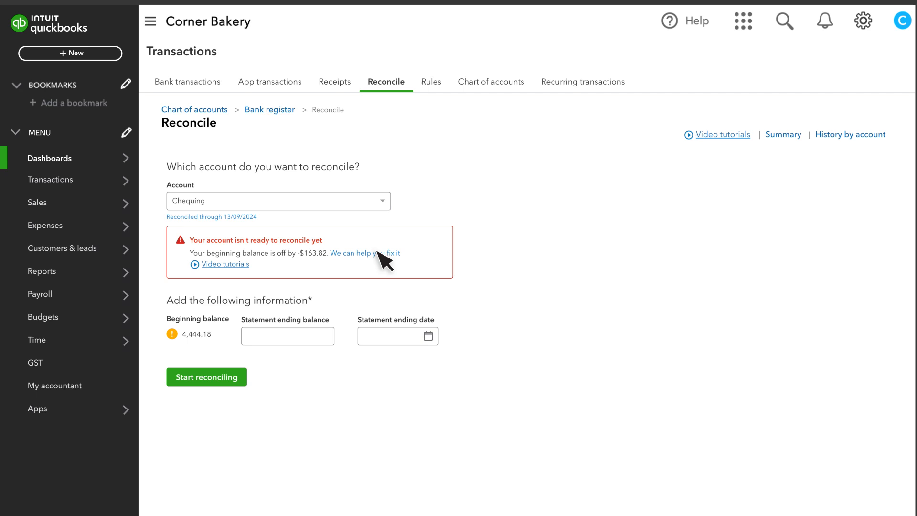
Step: Use 'We can help you fix it' to show the discrepancy report totalling -A$163.82
click(364, 252)
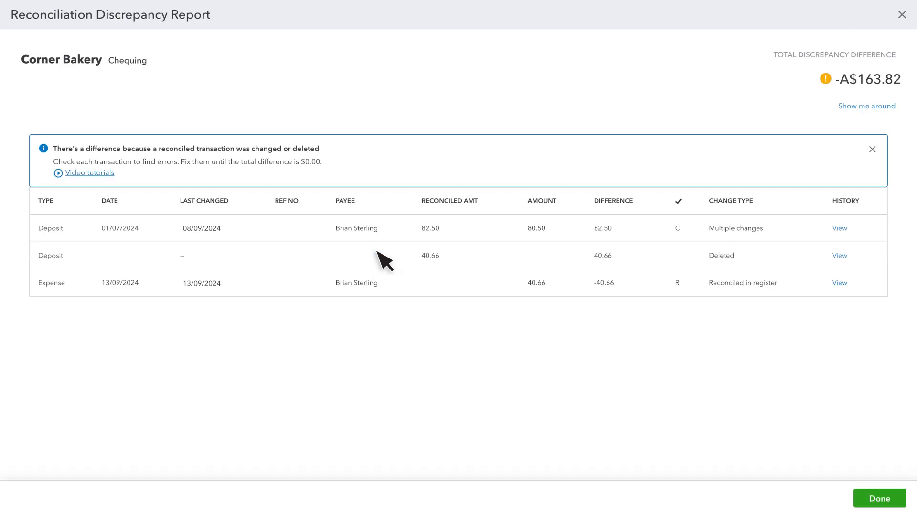
mouse_move(520, 264)
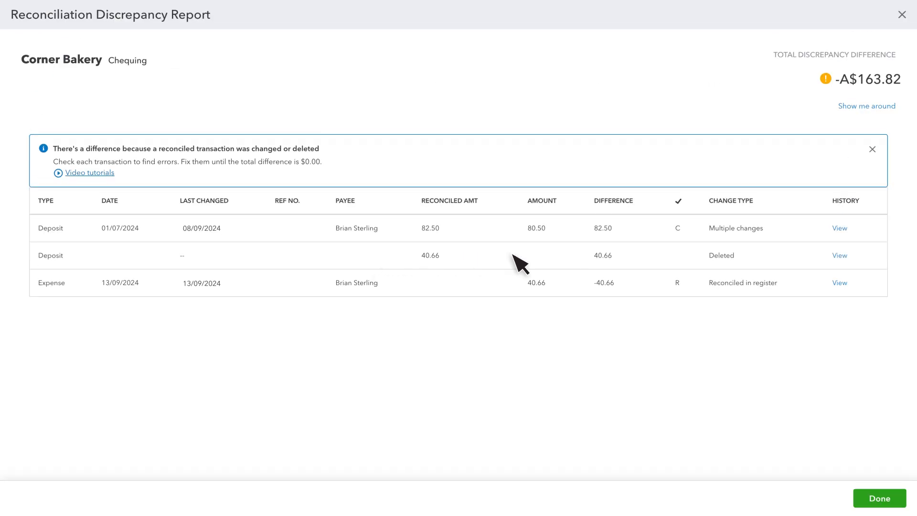
mouse_move(744, 266)
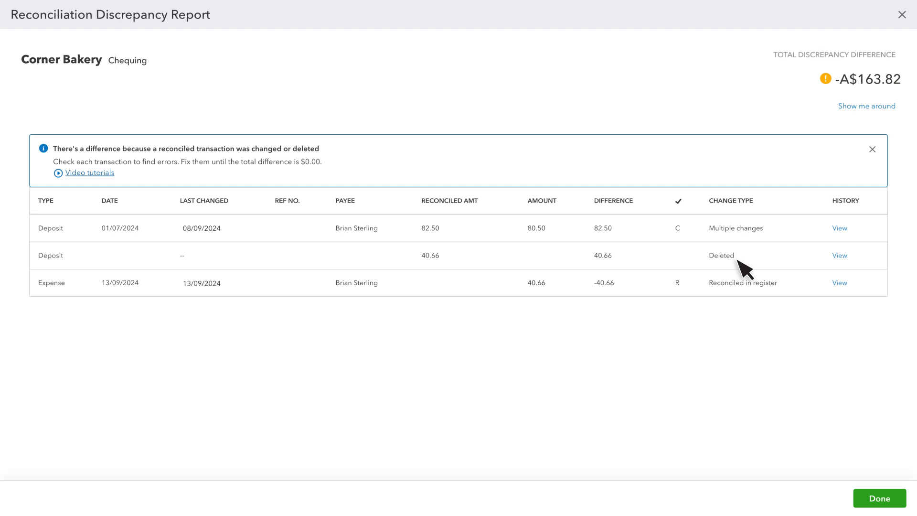
mouse_move(747, 296)
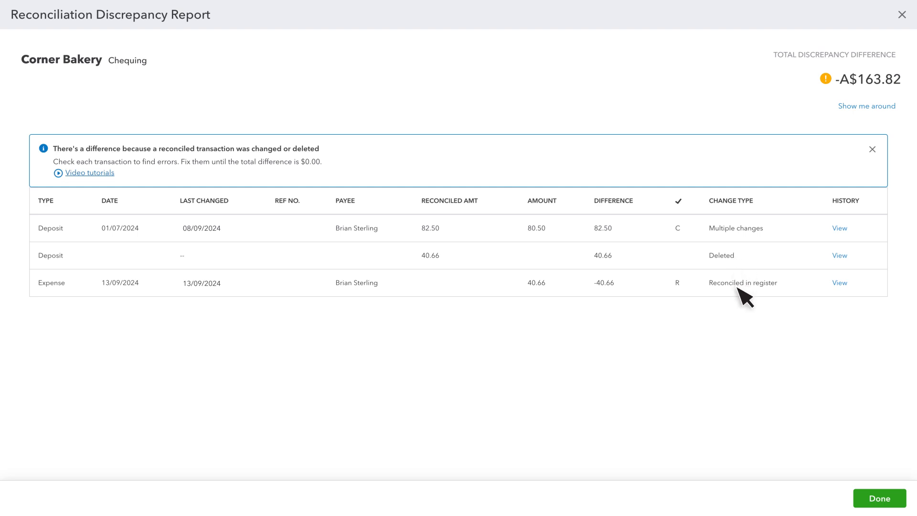
mouse_move(743, 270)
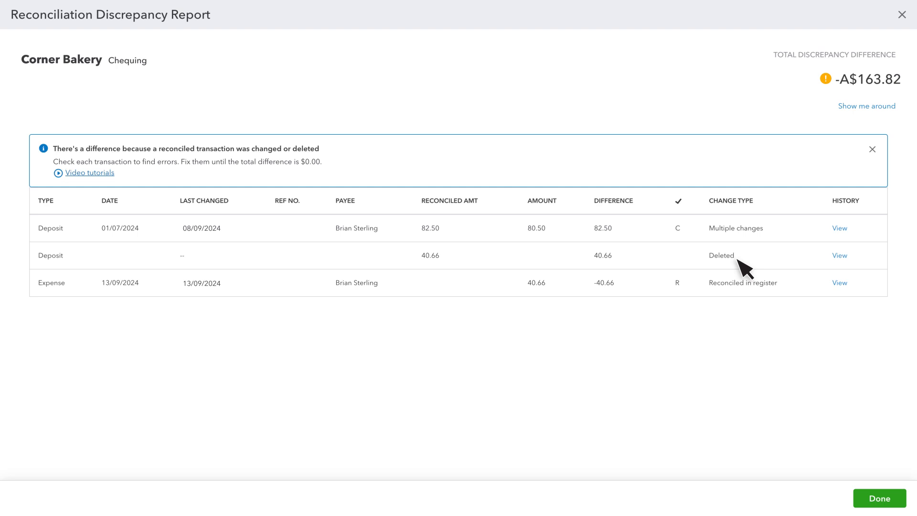
mouse_move(746, 243)
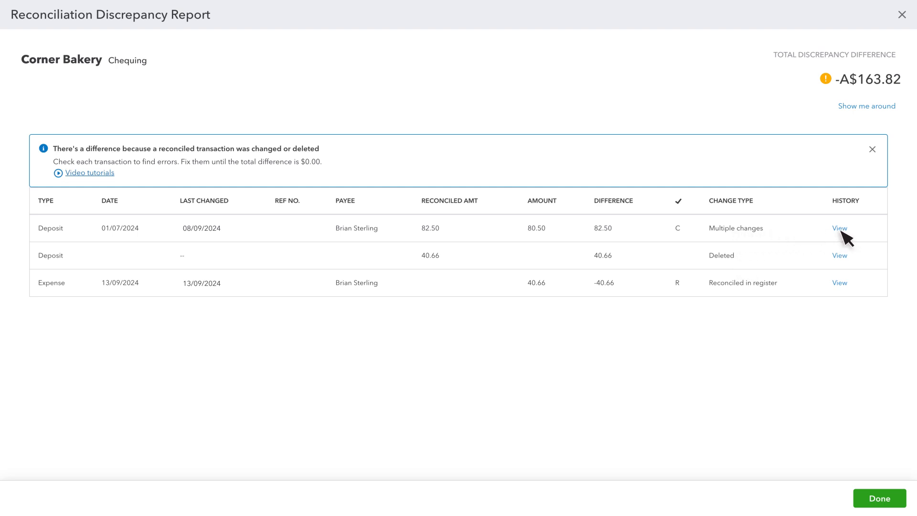
Step: View the 01/07/2024 deposit's audit history and open the Muffins deposit to correct it
click(838, 228)
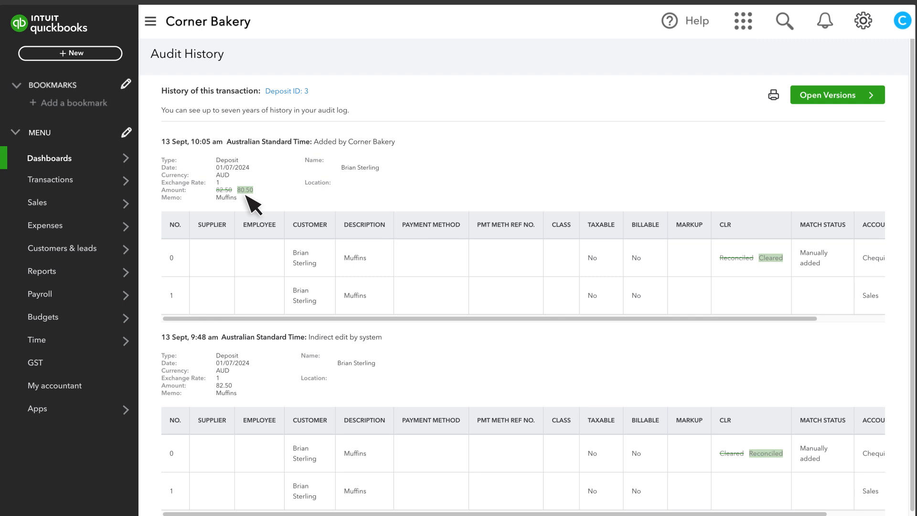
click(285, 90)
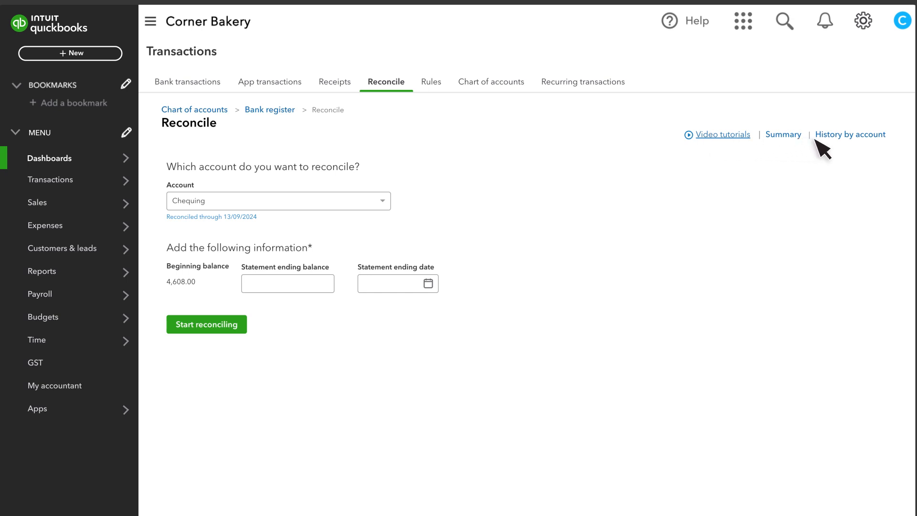
mouse_move(855, 151)
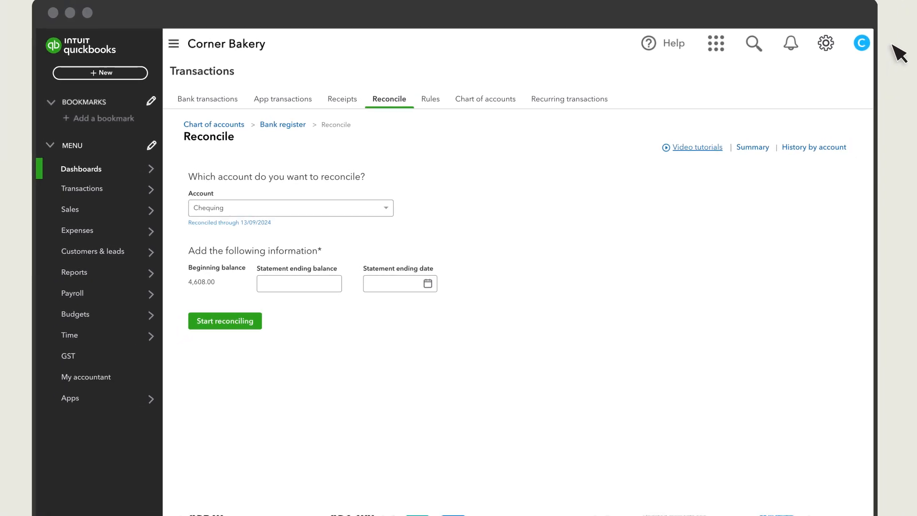
click(224, 321)
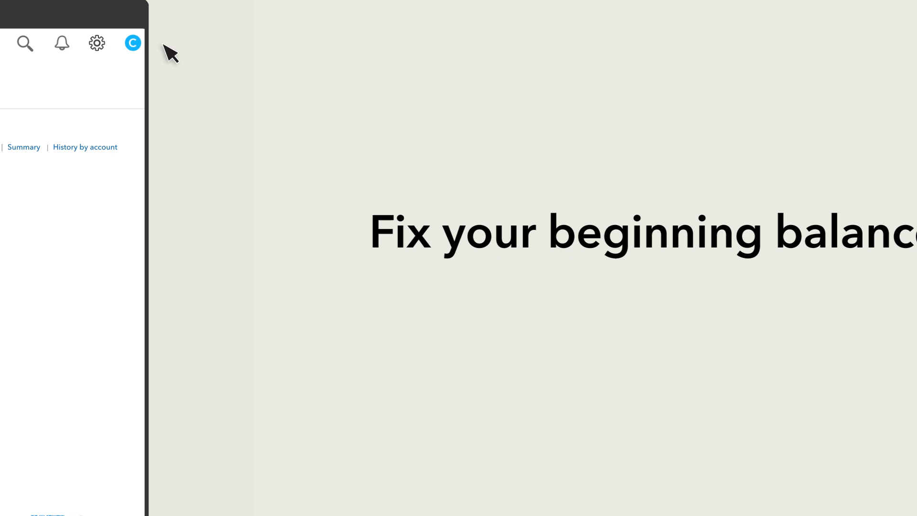